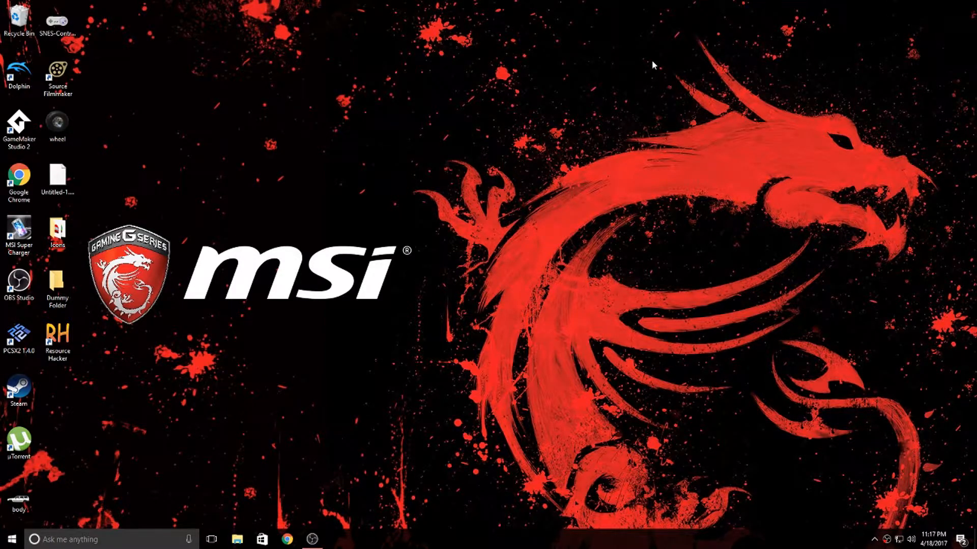
mouse_move(74, 367)
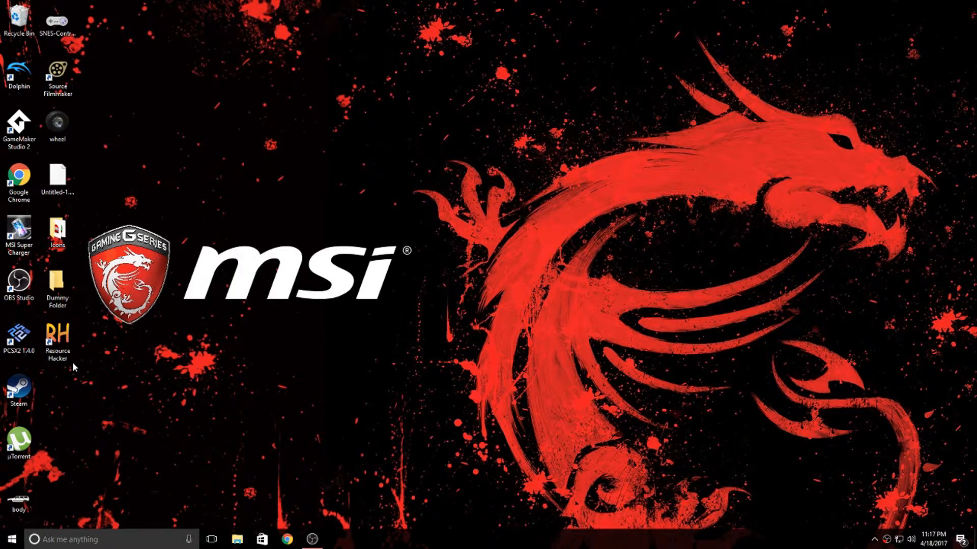
mouse_move(69, 369)
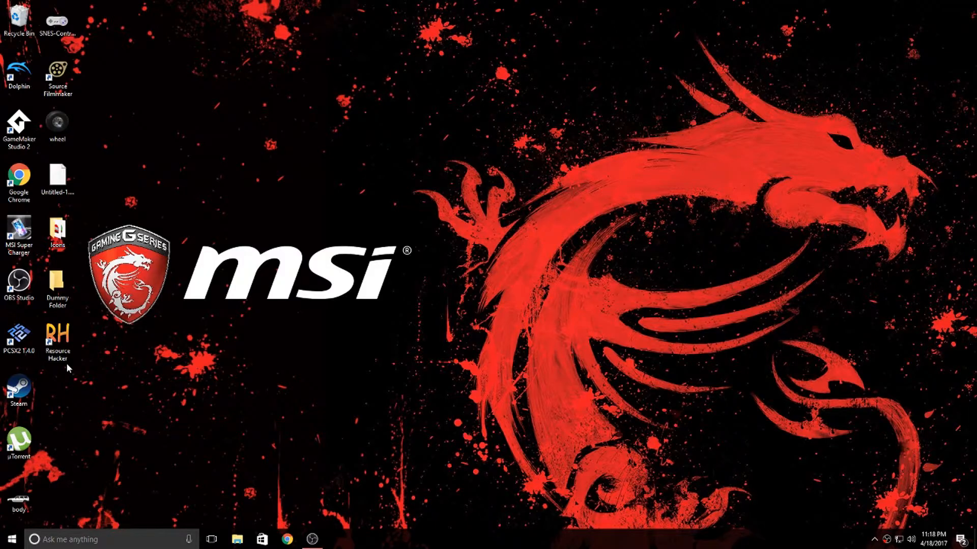
mouse_move(66, 370)
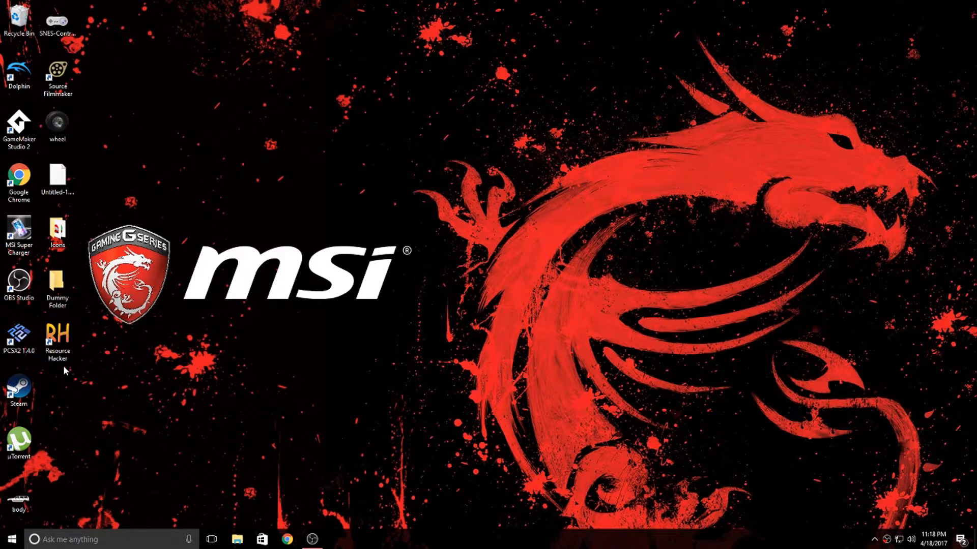
mouse_move(44, 370)
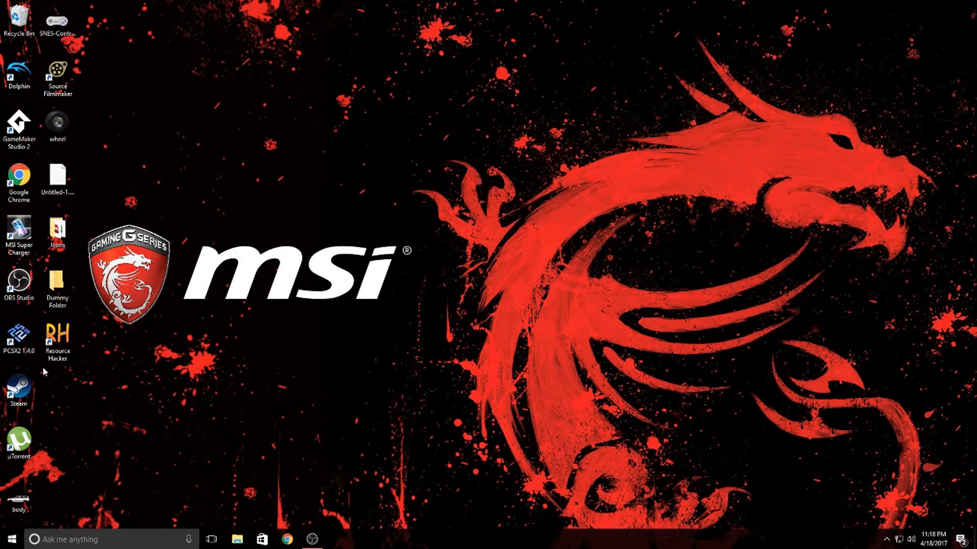
mouse_move(61, 375)
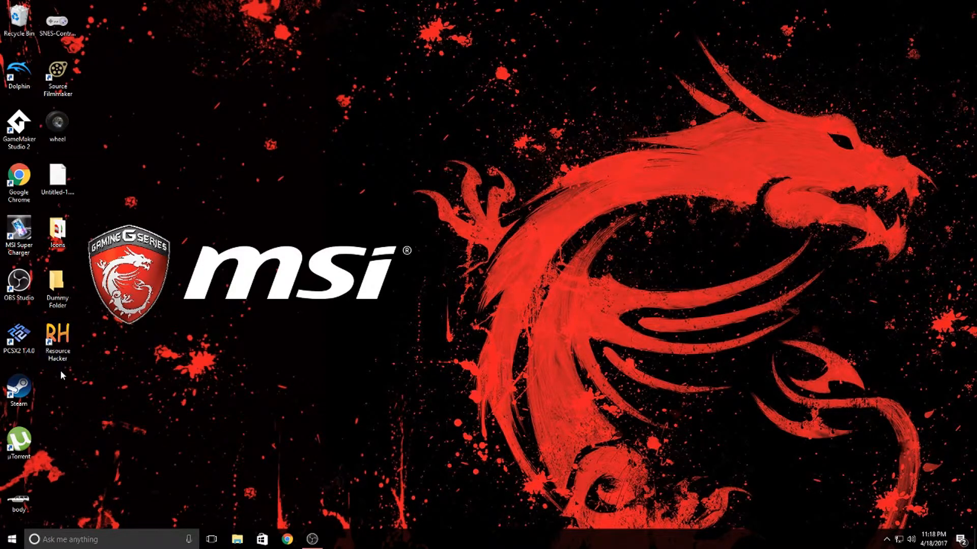
mouse_move(115, 336)
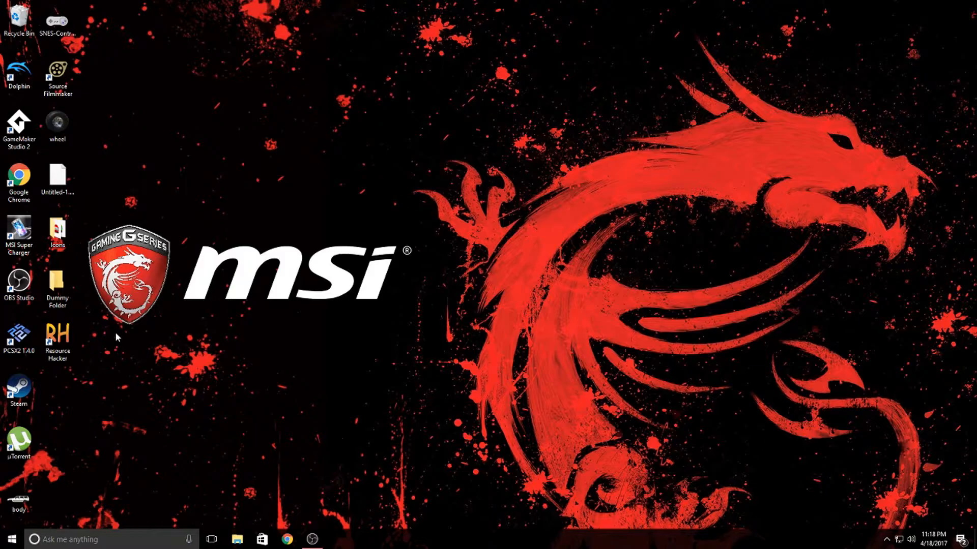
Step: Launch Resource Hacker and add Blue.ico as binary resource named 1 in a new file
double_click(57, 337)
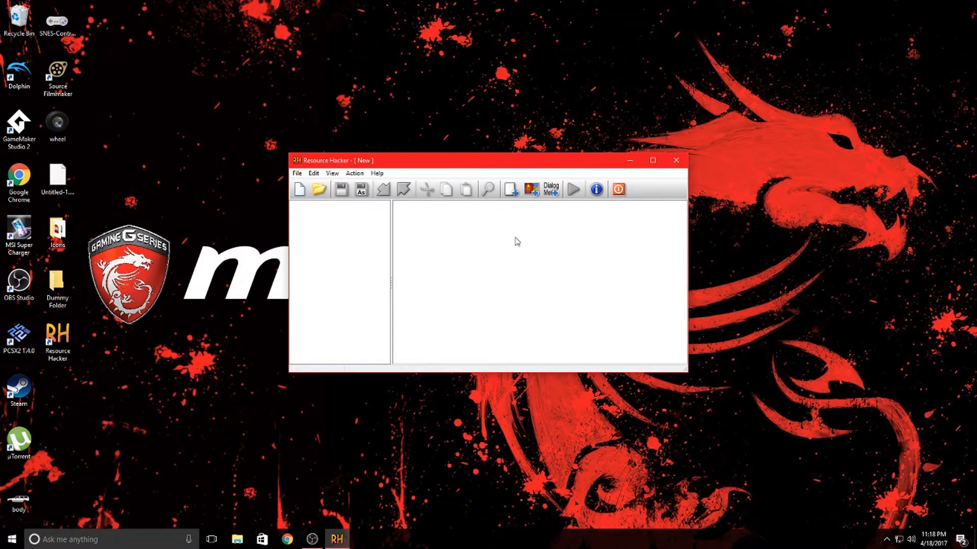
mouse_move(531, 189)
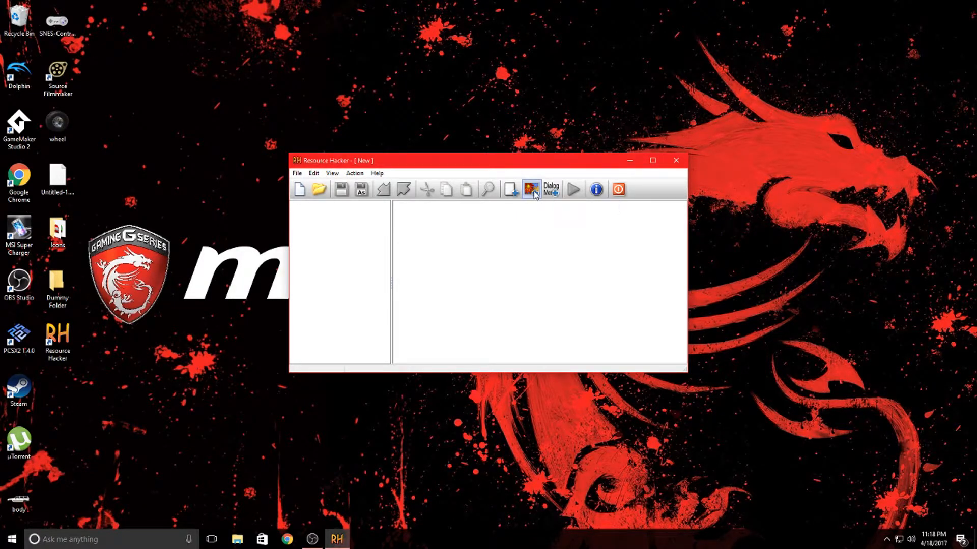
left_click(531, 189)
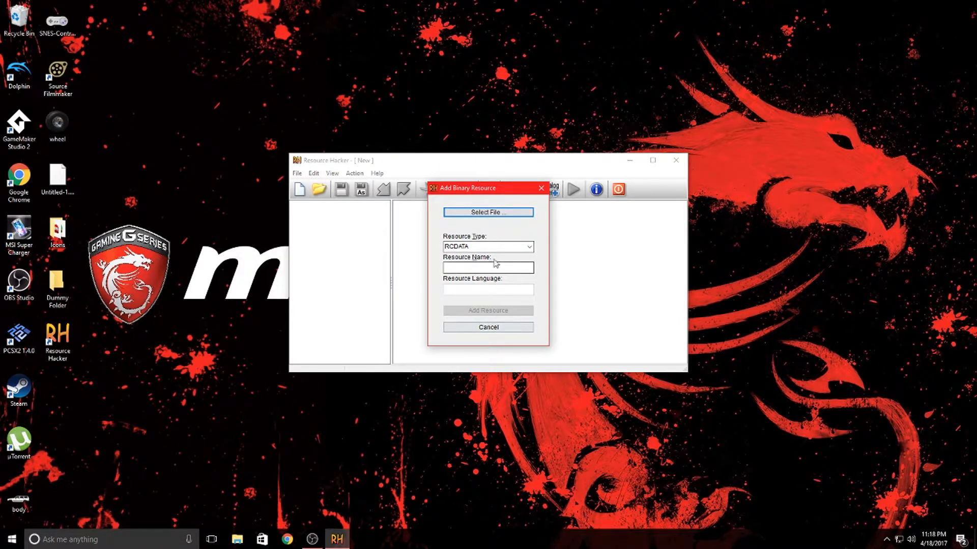
left_click(487, 246)
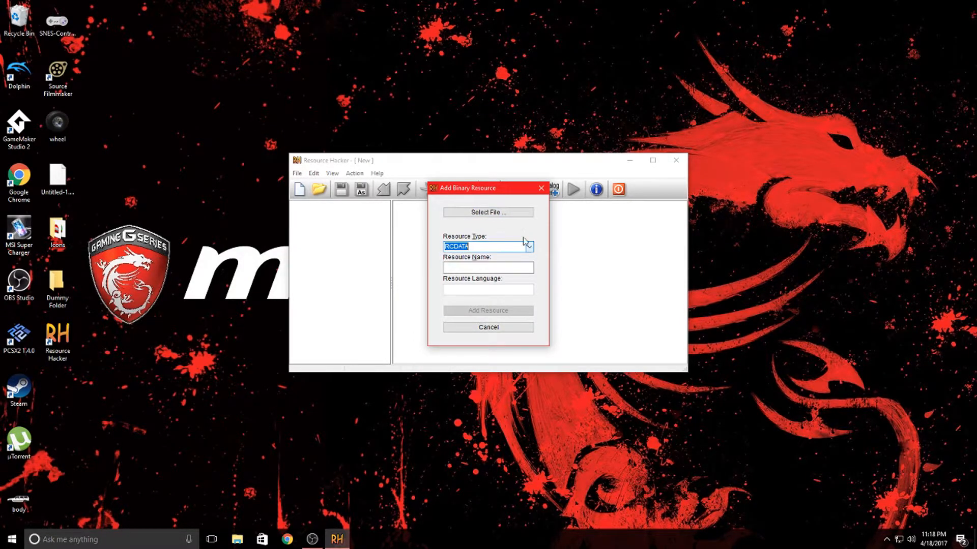
left_click(487, 213)
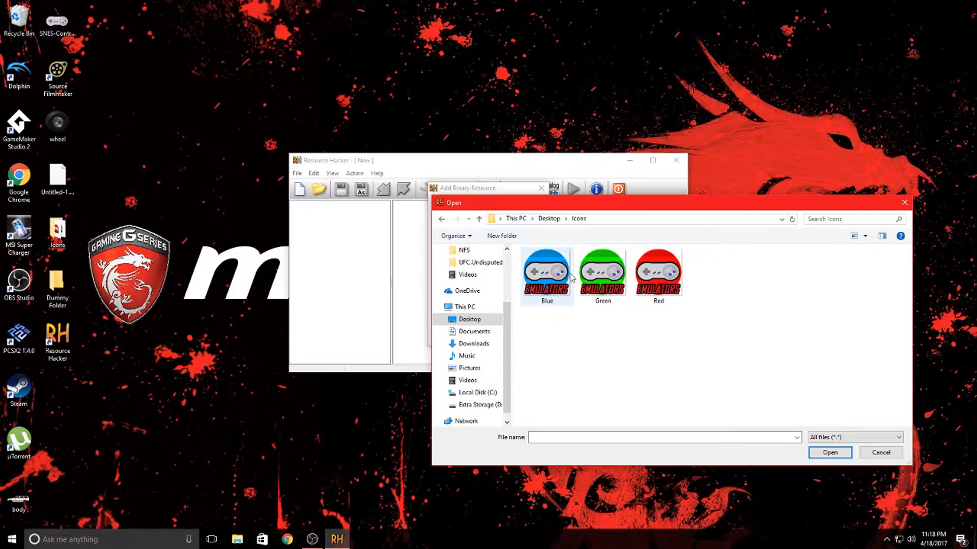
mouse_move(658, 277)
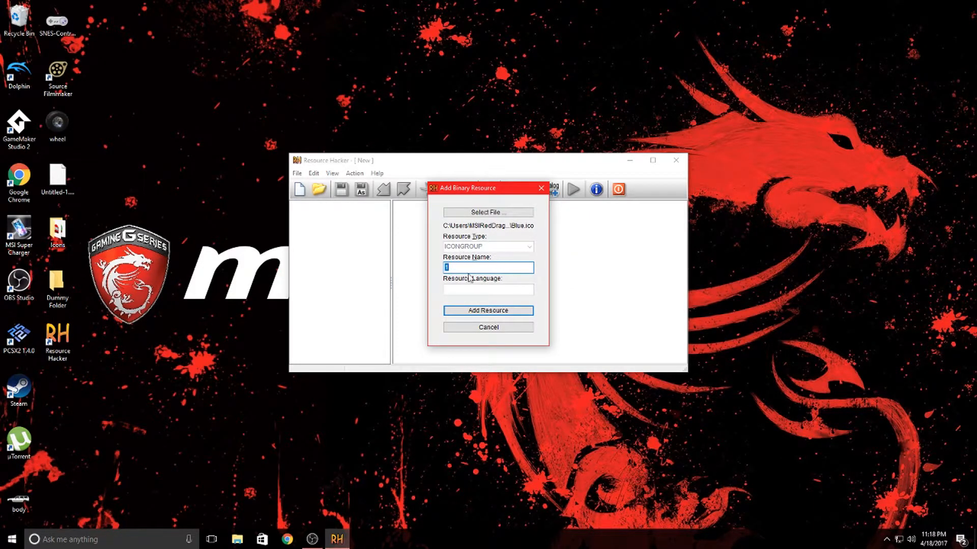
mouse_move(482, 282)
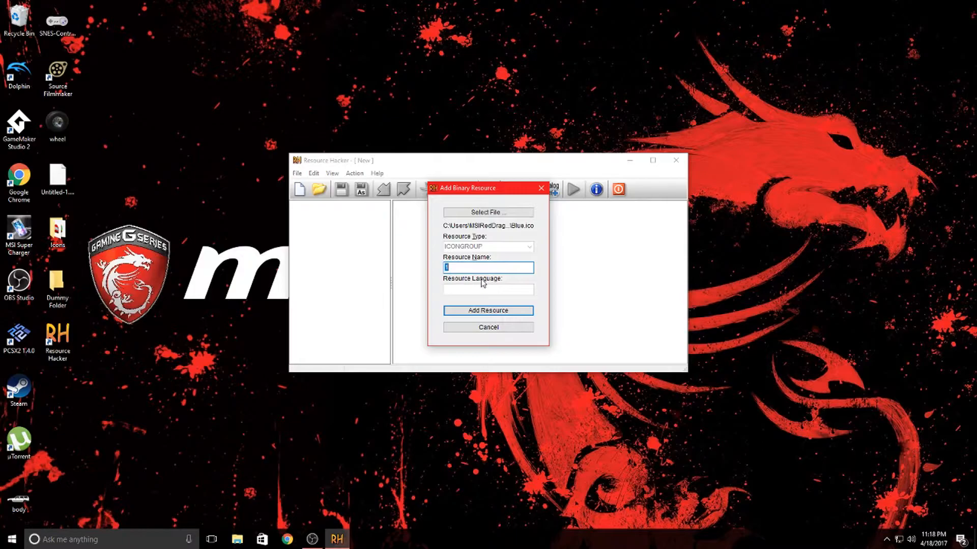
mouse_move(495, 305)
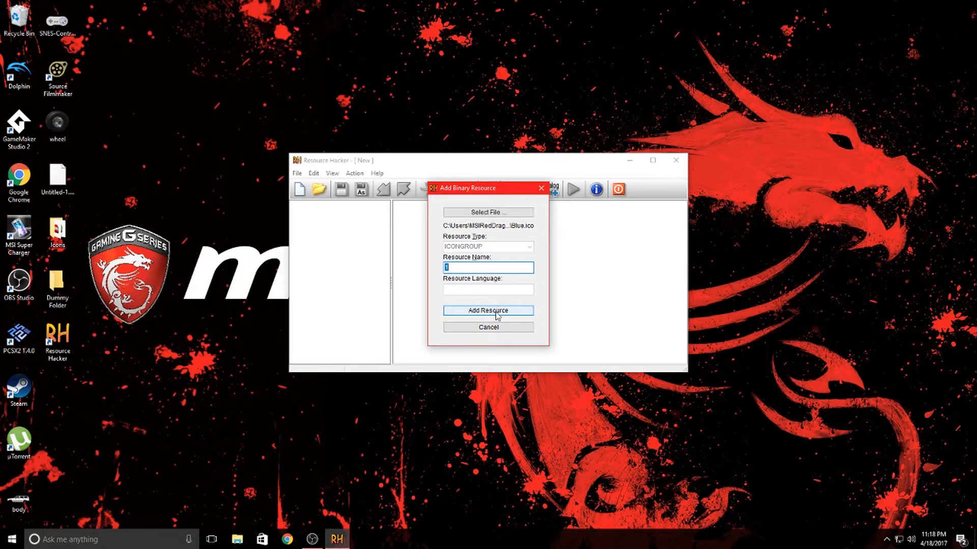
left_click(488, 310)
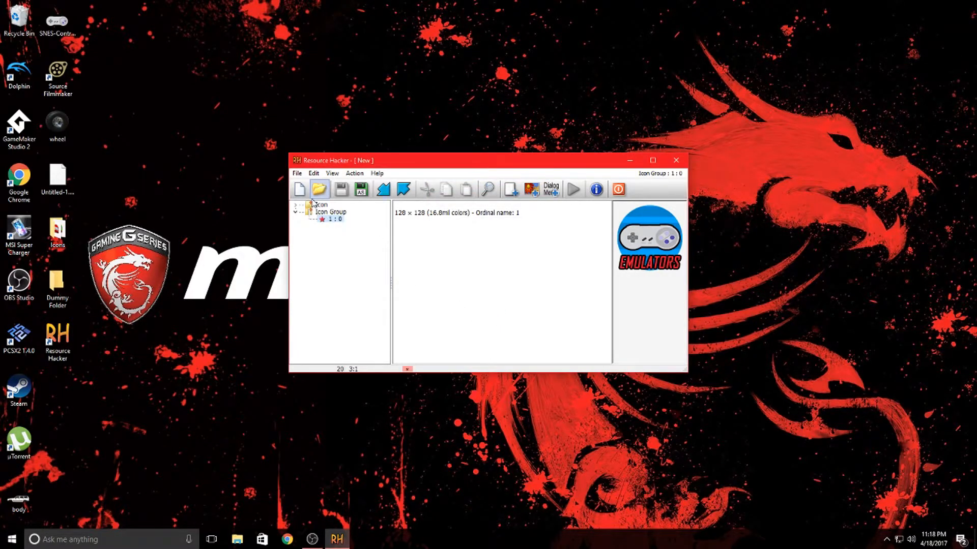
Step: Add the green controller icon file as the second icon group resource
left_click(328, 219)
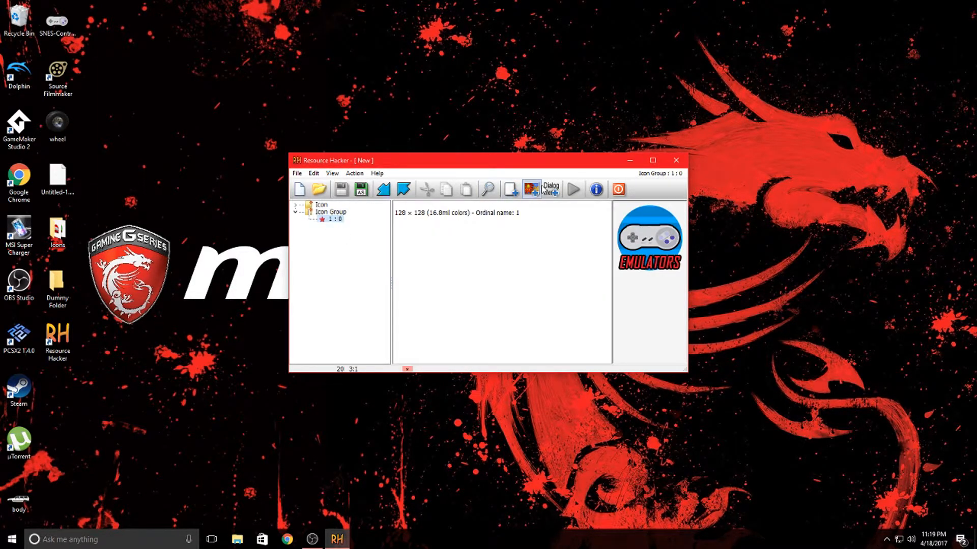
left_click(530, 190)
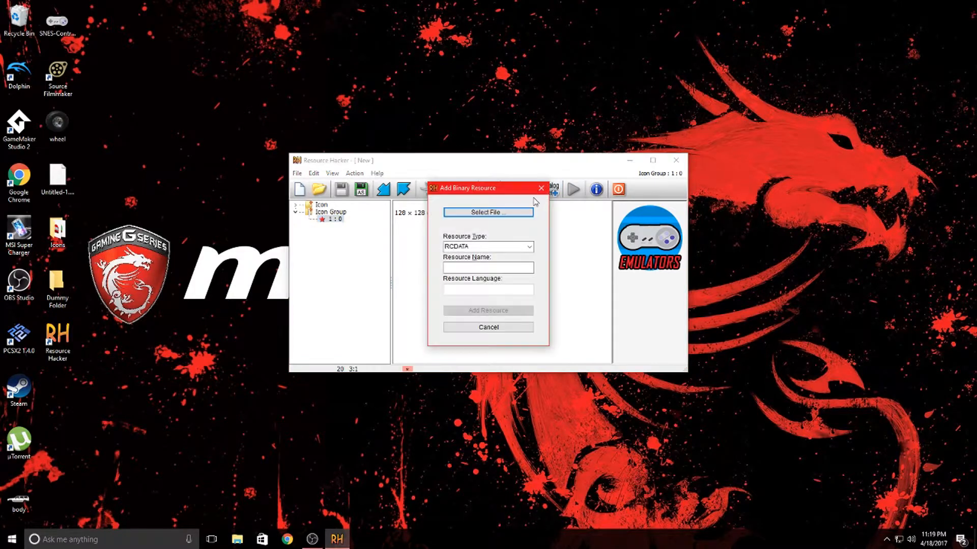
left_click(487, 212)
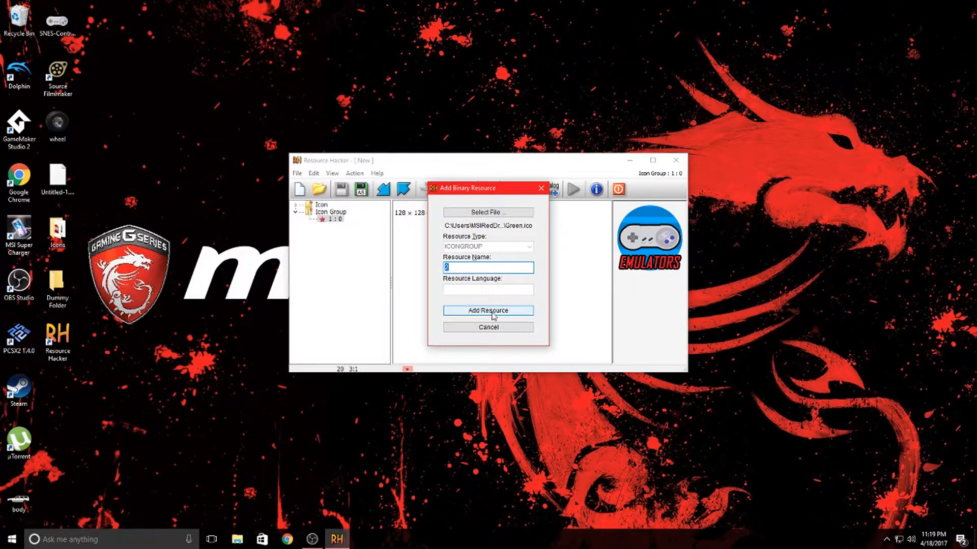
left_click(488, 310)
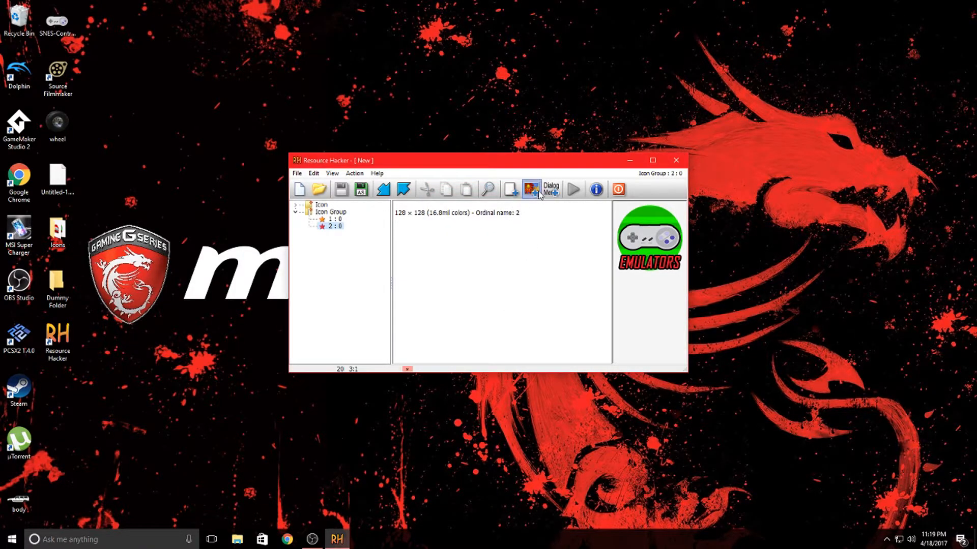
Step: Add the red controller icon and preview icon groups 1 and 3
left_click(531, 189)
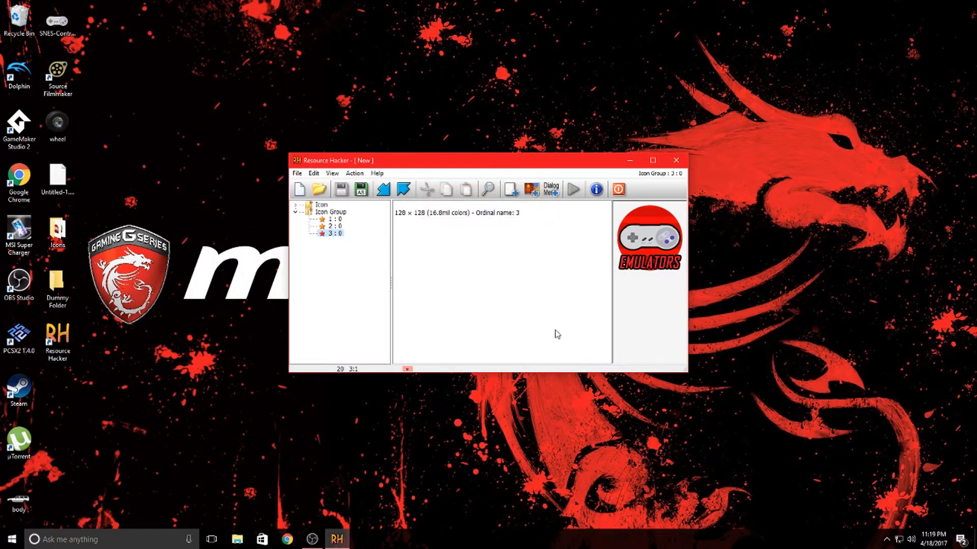
left_click(332, 218)
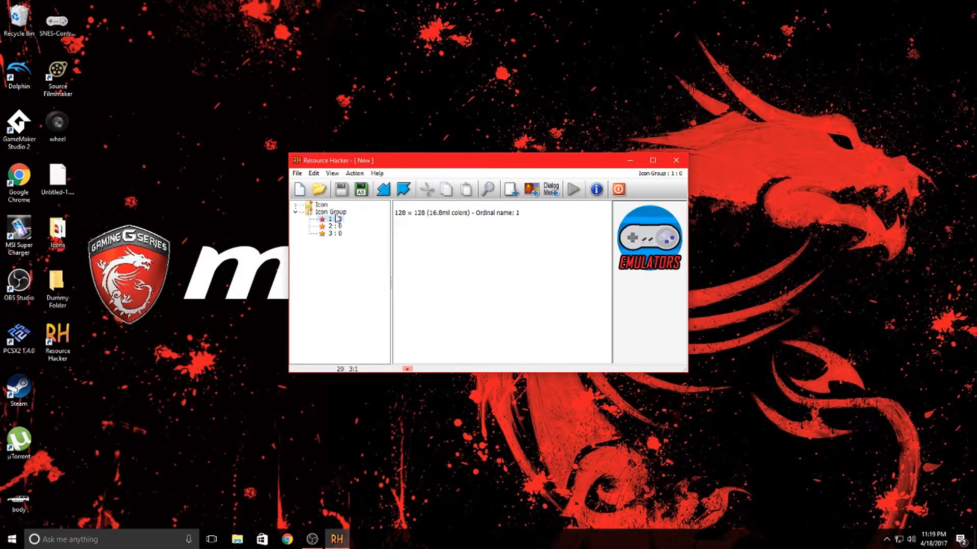
left_click(334, 234)
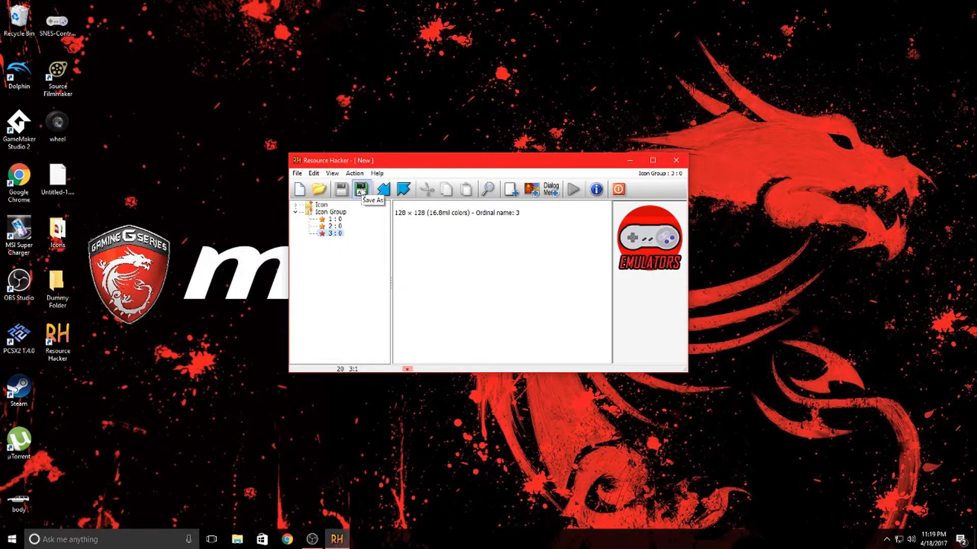
Step: Save the three-icon resource file to the Desktop as emuicons.dll
left_click(360, 190)
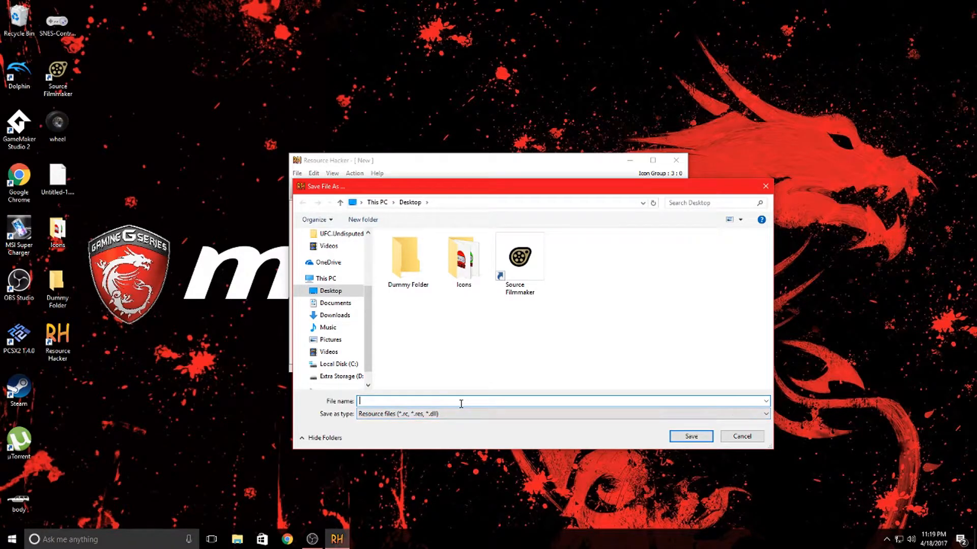
mouse_move(559, 302)
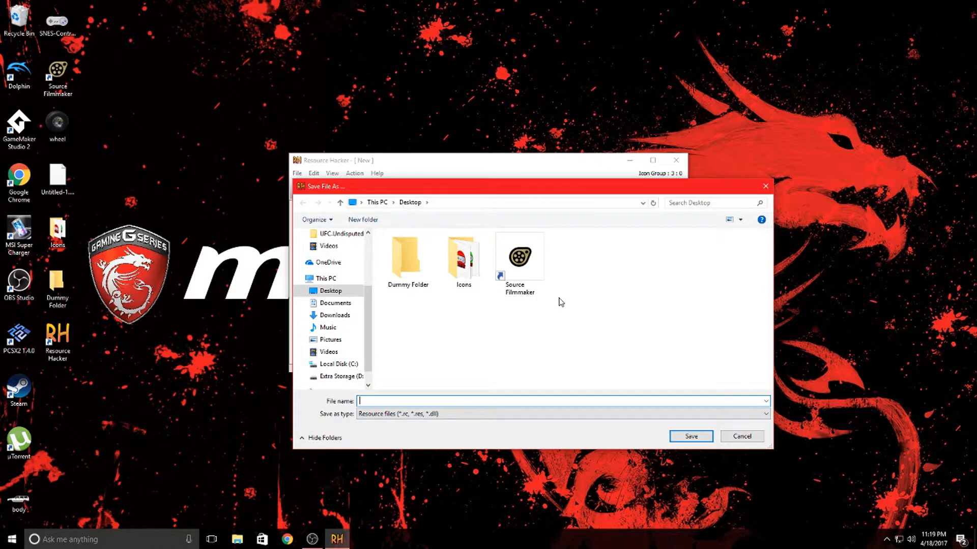
type("emu")
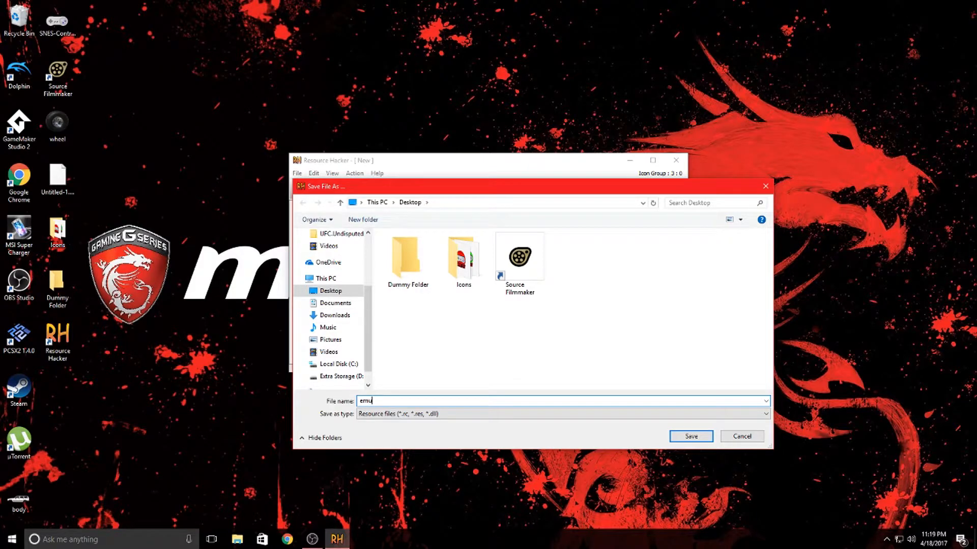
type("icons.dll")
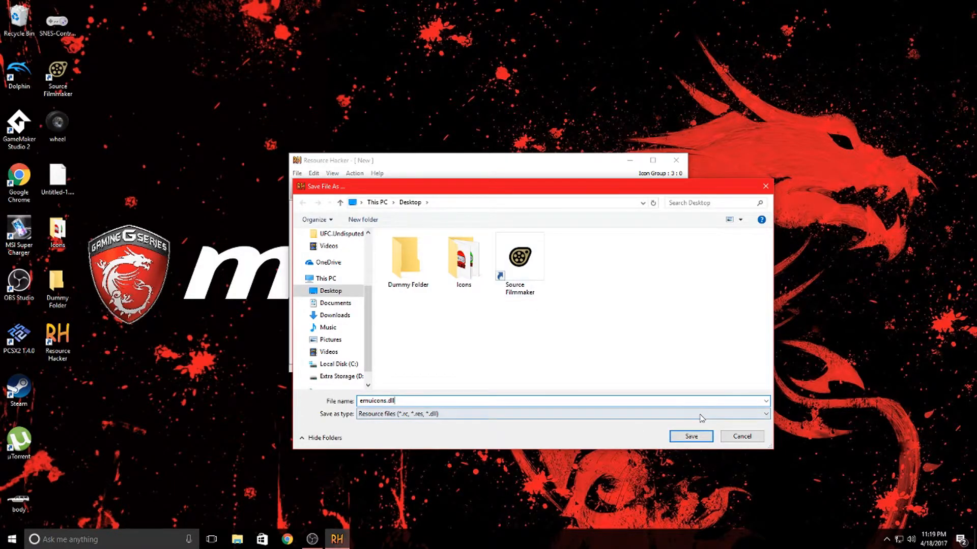
left_click(690, 436)
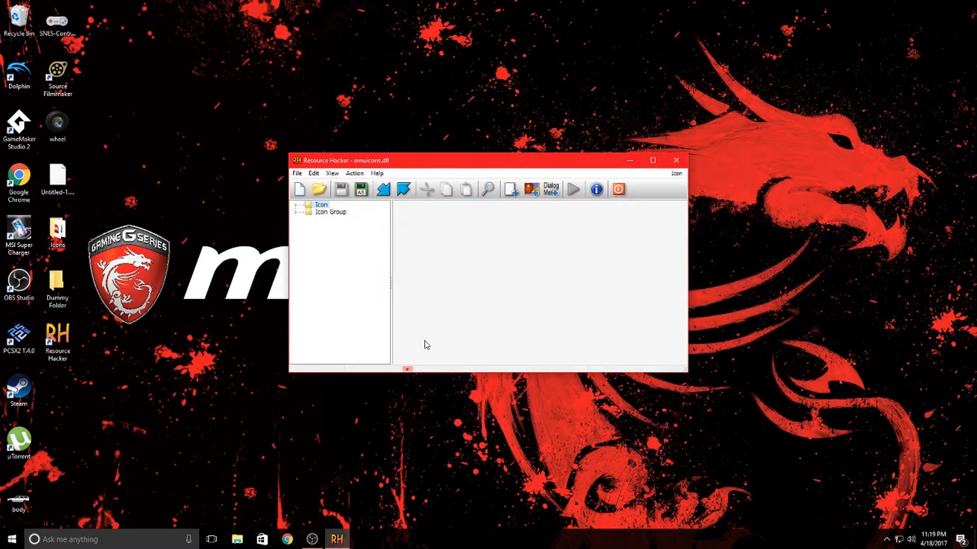
mouse_move(293, 319)
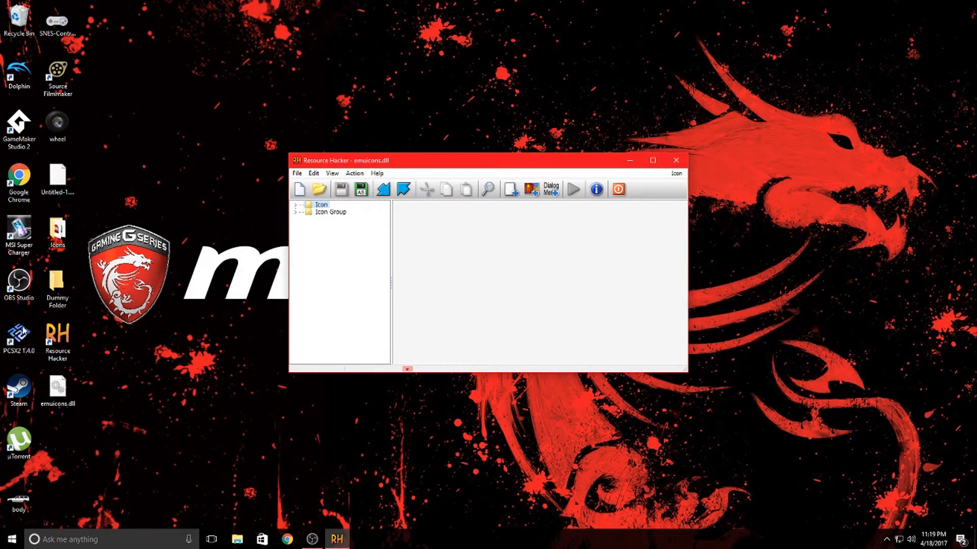
Step: Check the new emuicons.dll on the desktop and close Resource Hacker
right_click(57, 390)
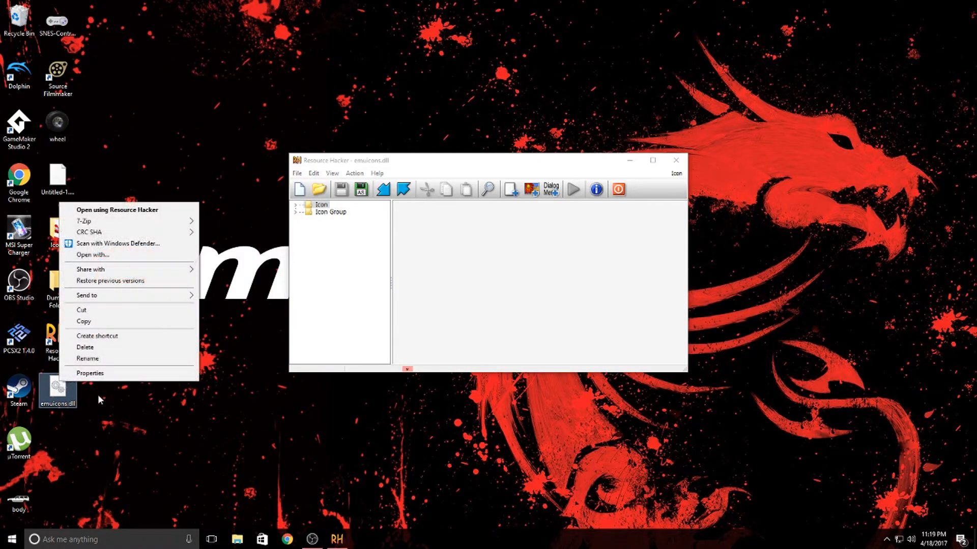
left_click(89, 374)
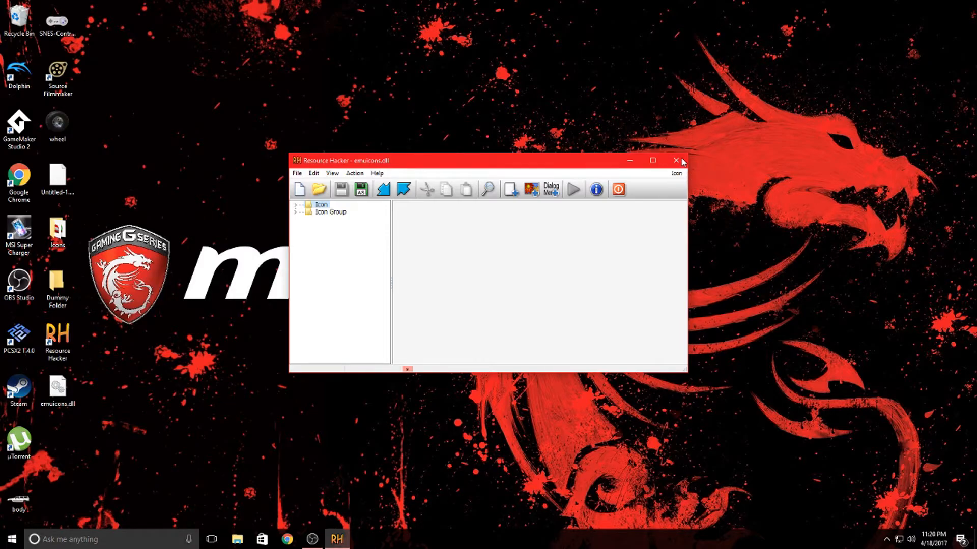
left_click(677, 159)
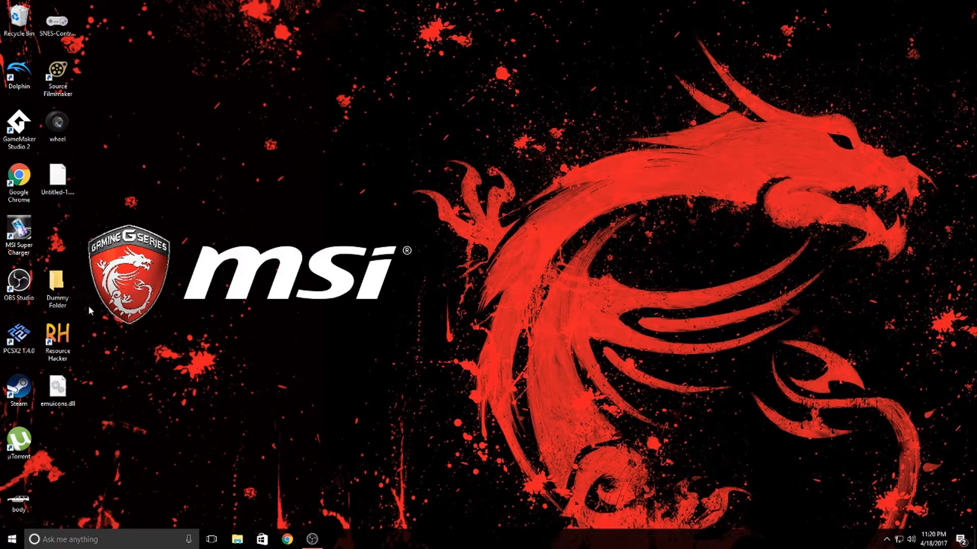
Step: Set Dummy Folder's icon to the red controller from emuicons.dll via Properties > Customize
right_click(57, 284)
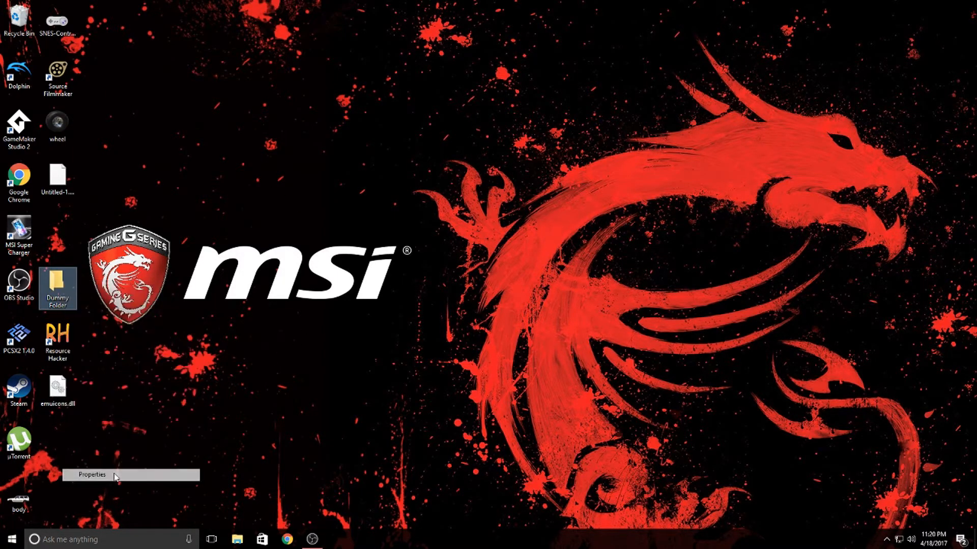
left_click(92, 475)
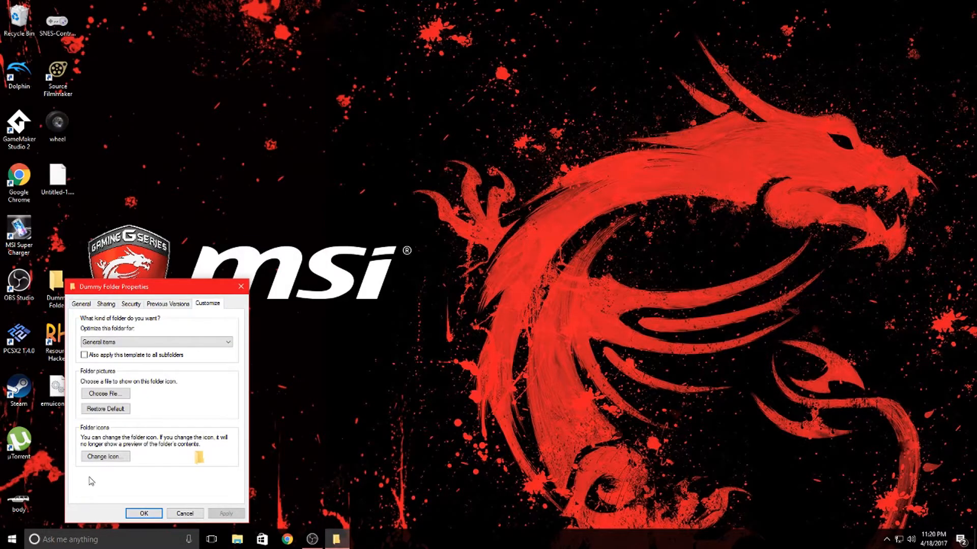
left_click(105, 456)
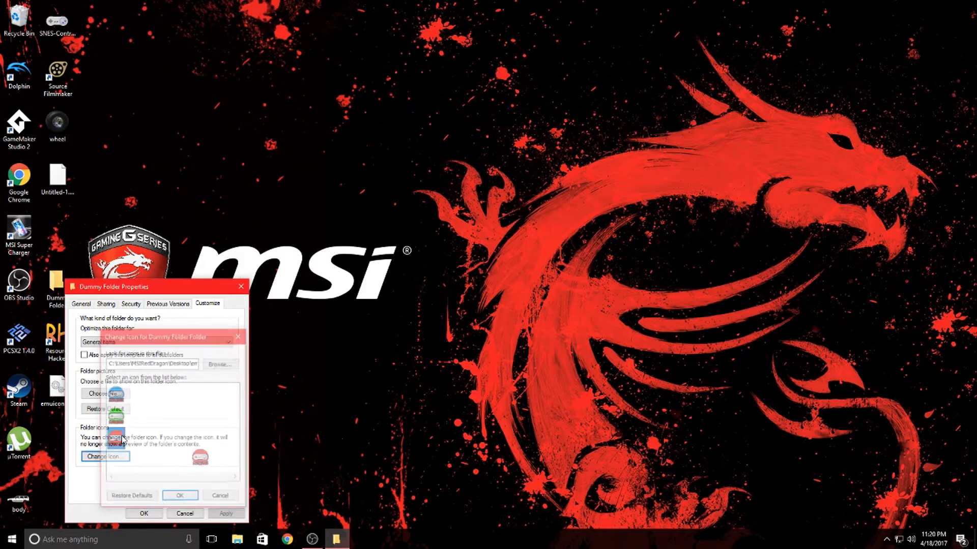
left_click(179, 496)
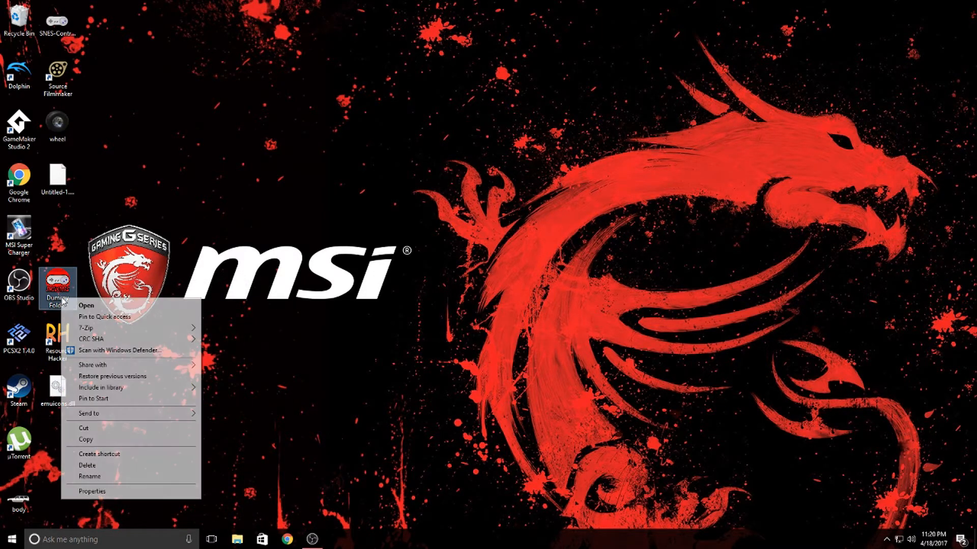
left_click(523, 344)
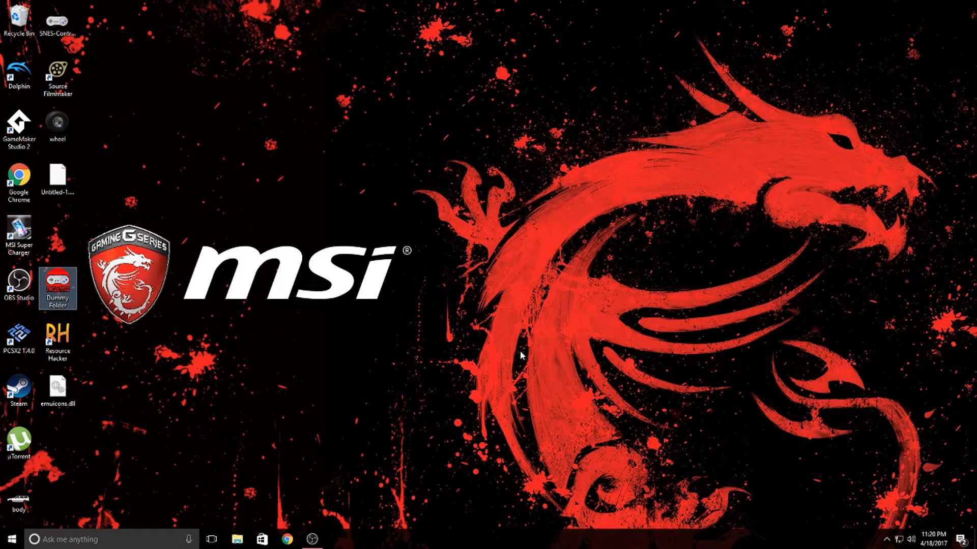
mouse_move(475, 403)
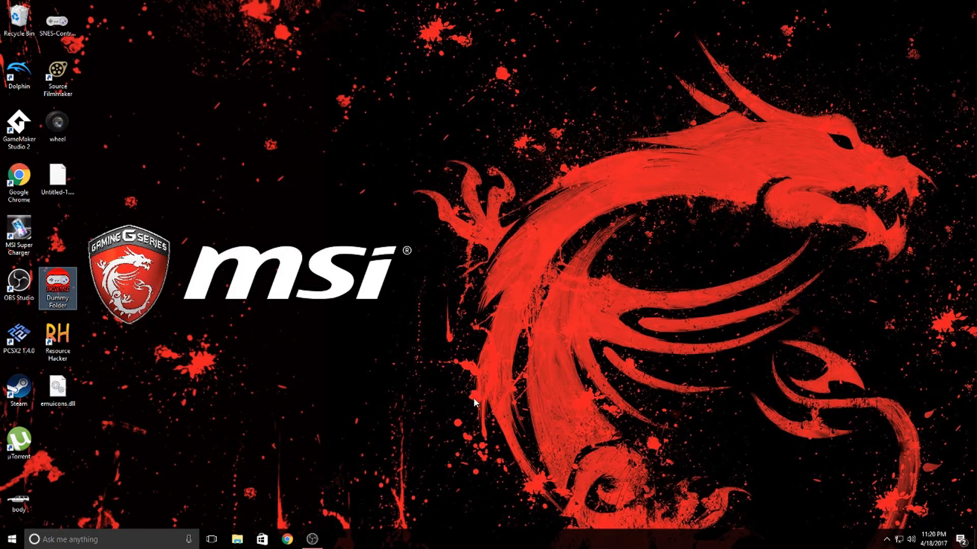
mouse_move(463, 375)
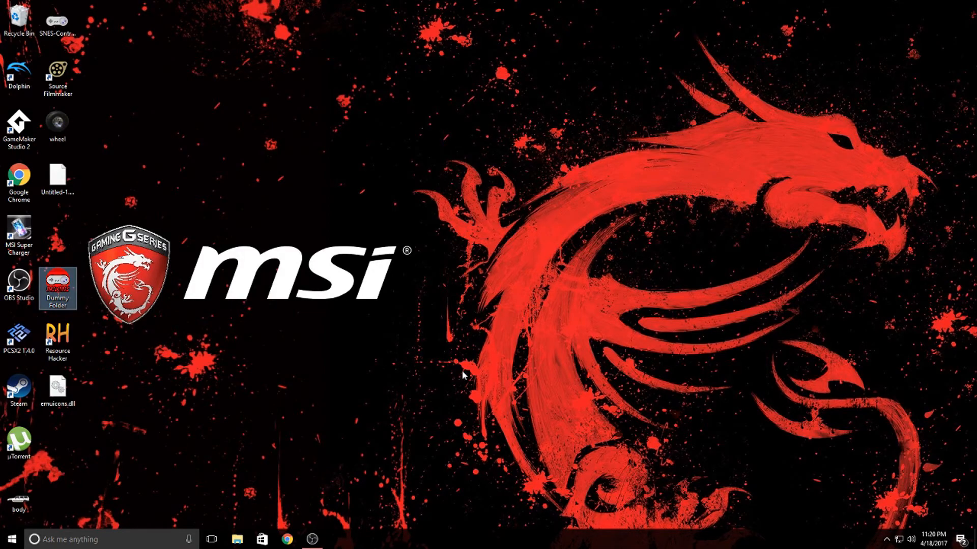
mouse_move(328, 534)
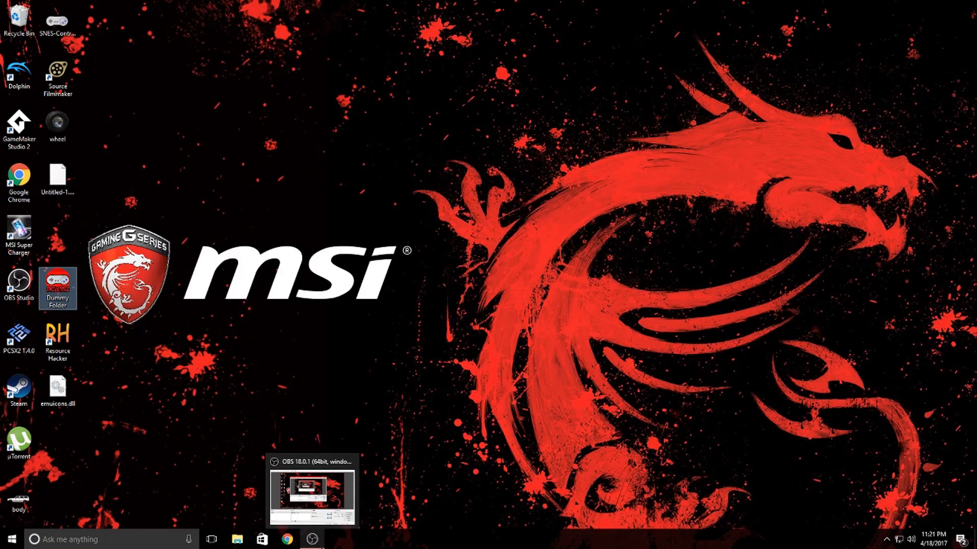
mouse_move(540, 404)
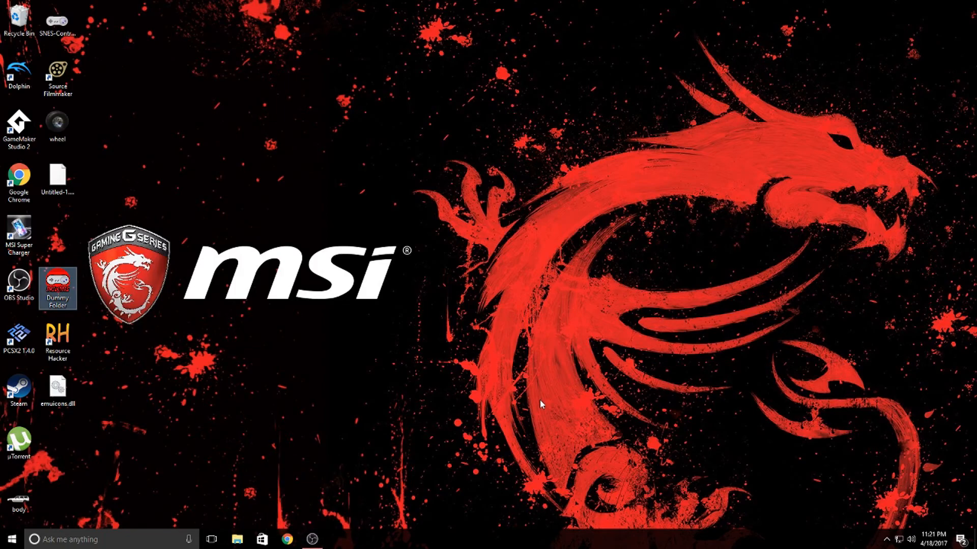